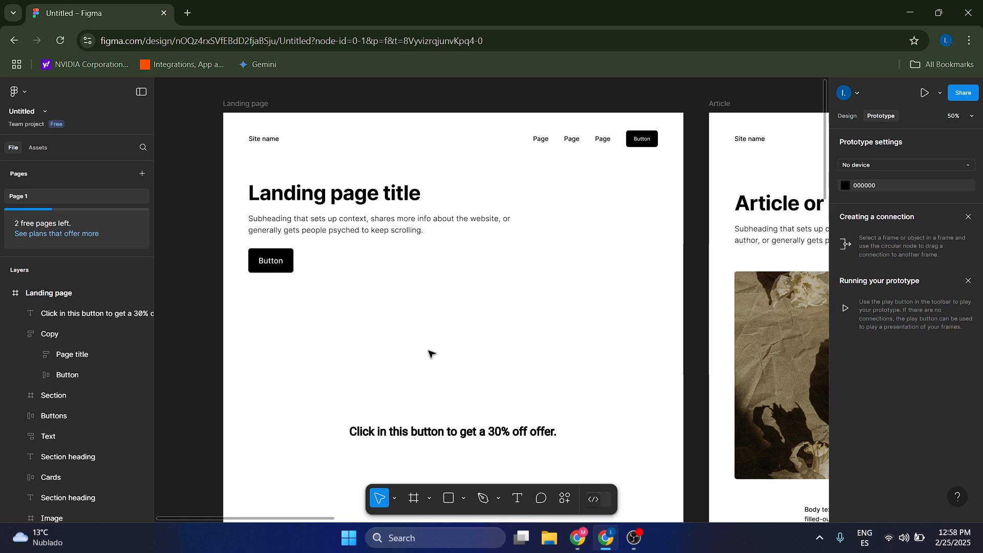
pyautogui.moveTo(337, 378)
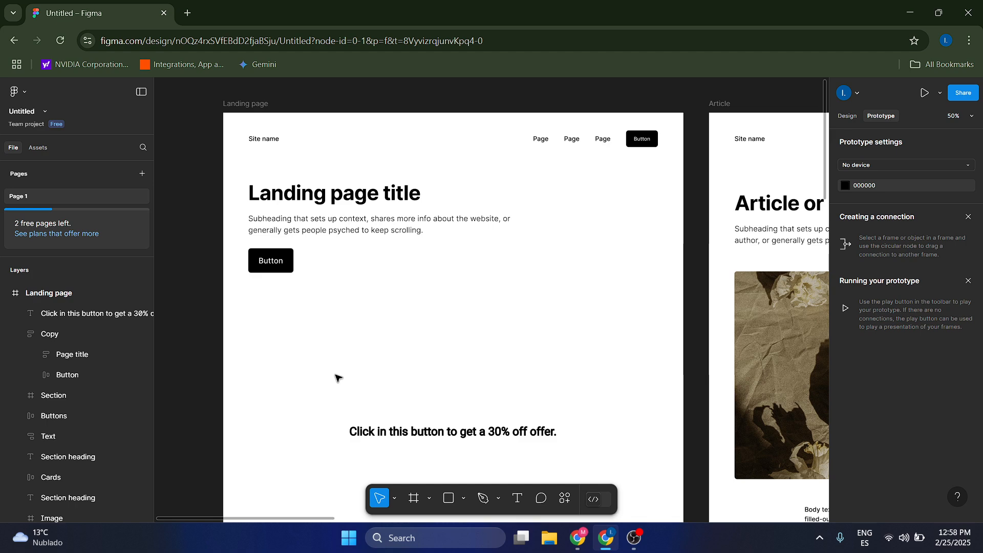
# - Draw a grey rectangle on the landing page and type the label CLICK on it
pyautogui.click(448, 498)
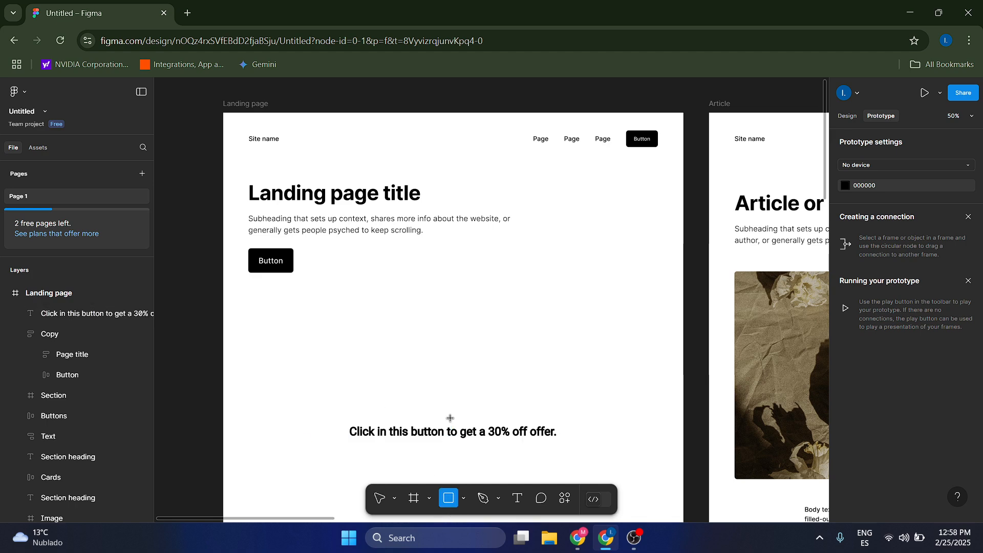
pyautogui.moveTo(523, 365)
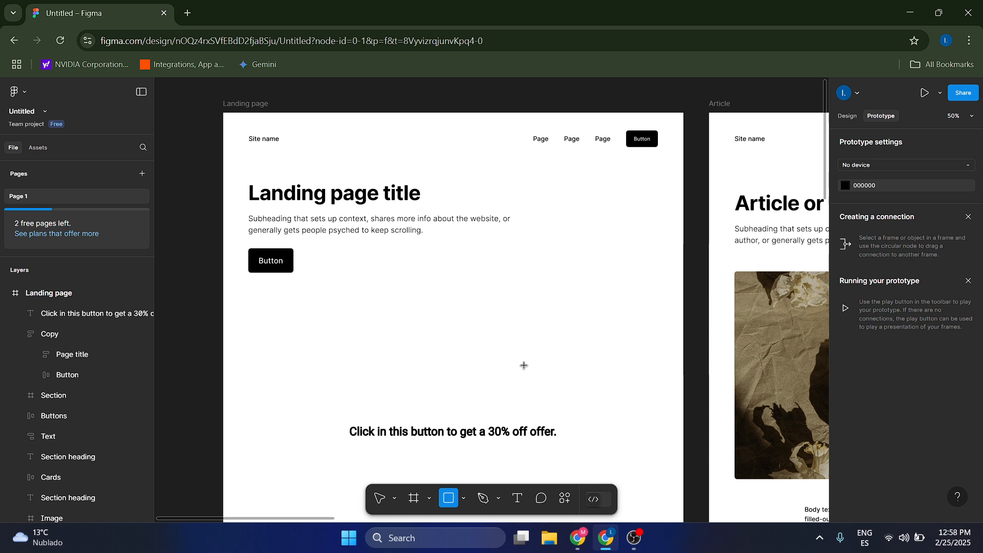
pyautogui.moveTo(383, 300); pyautogui.dragTo(523, 366)
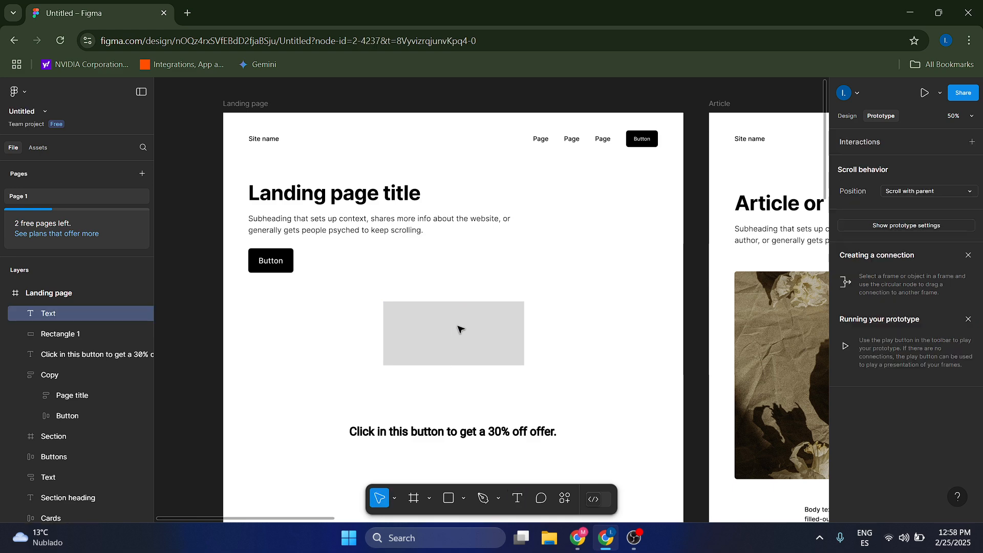
pyautogui.write('CLICK')
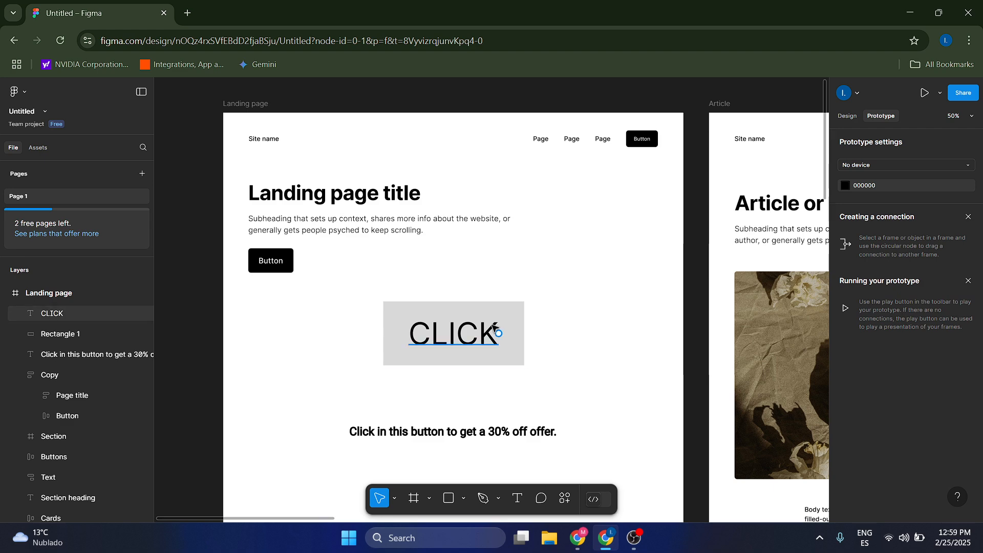
# - Combine the CLICK label and Rectangle 1 into a component centred on the page
pyautogui.click(453, 333)
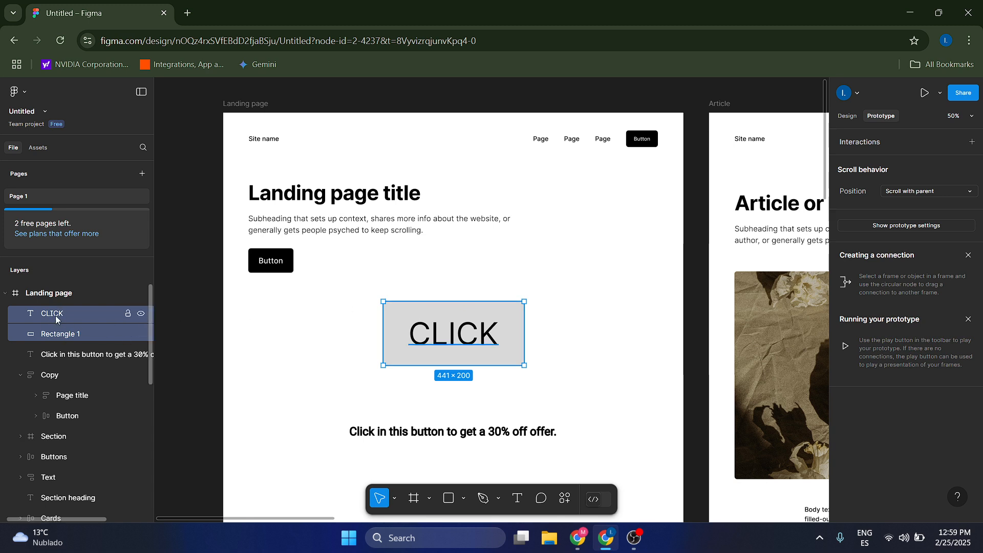
pyautogui.rightClick(50, 314)
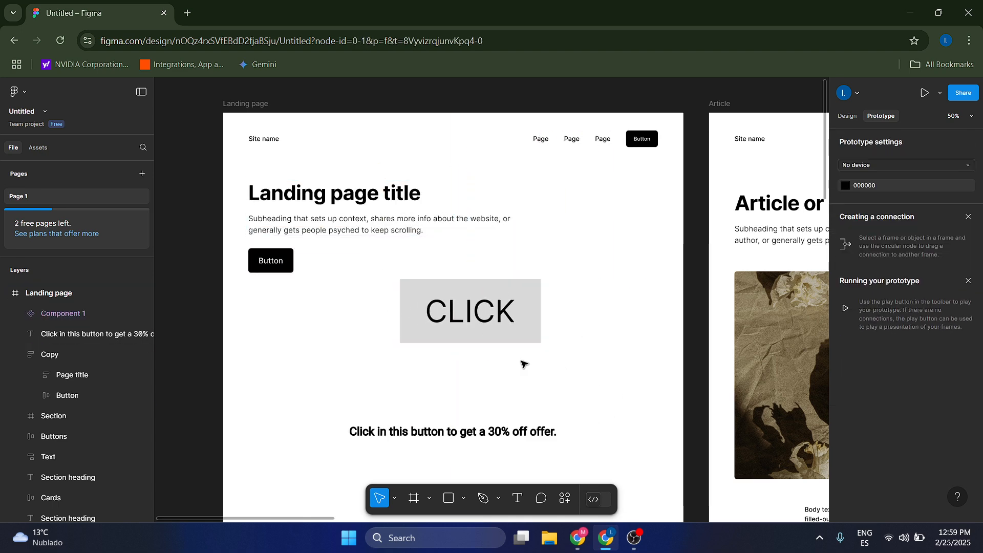
pyautogui.click(469, 311)
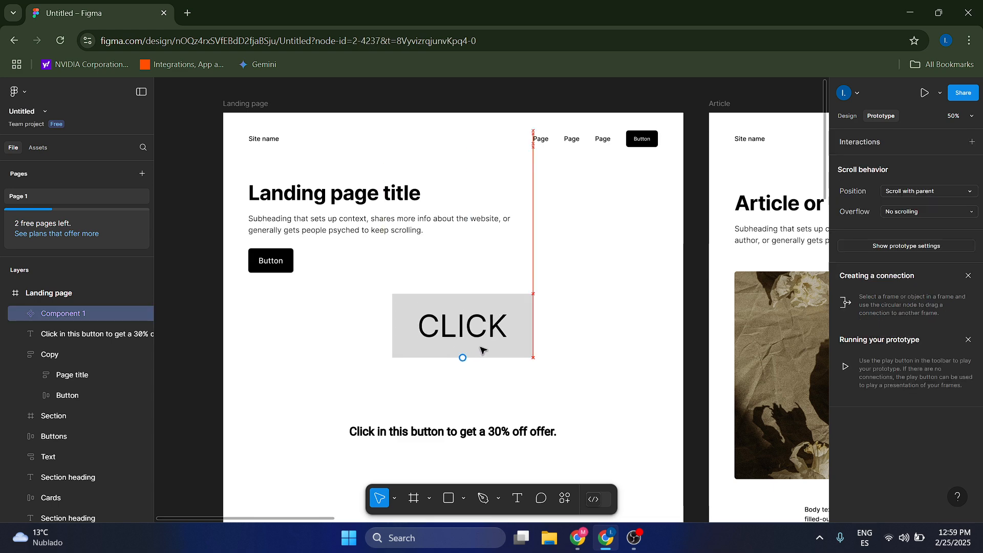
pyautogui.click(462, 325)
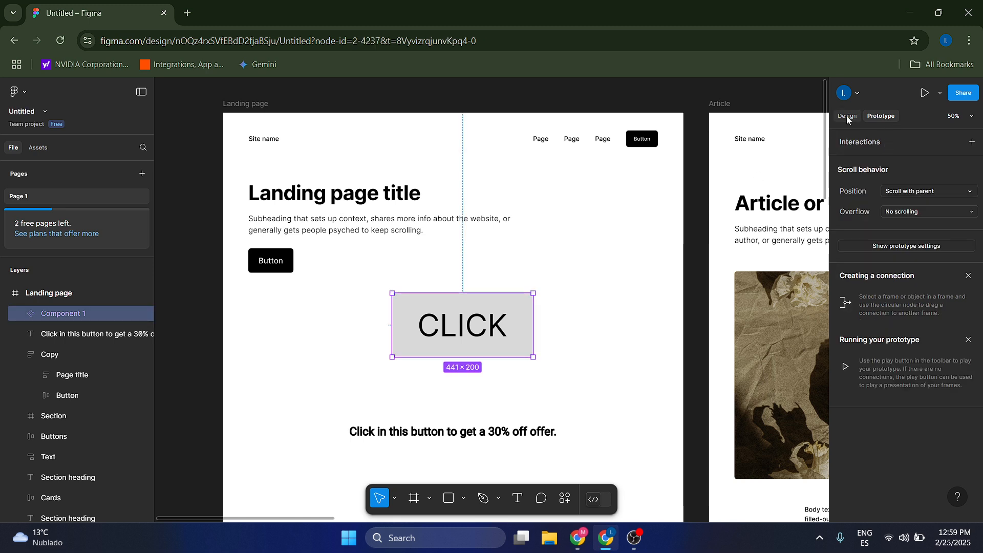
# - Add Variant2 to the CLICK component and give it a pink fill
pyautogui.click(846, 117)
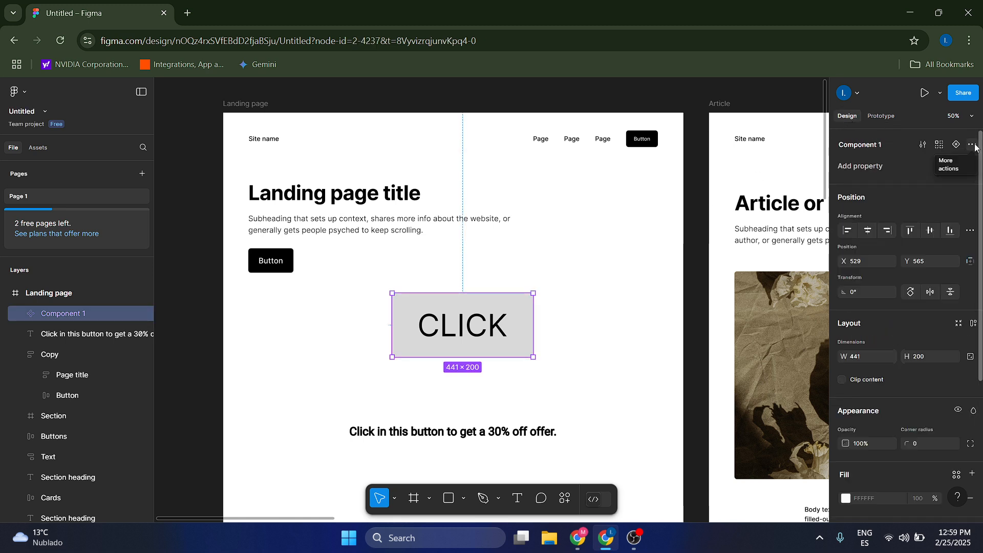
pyautogui.click(972, 145)
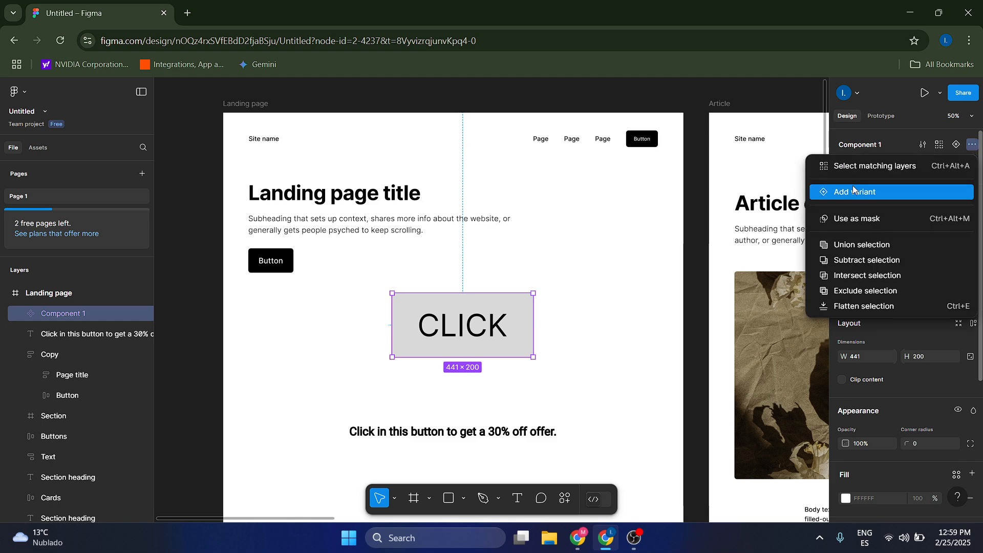
pyautogui.click(854, 192)
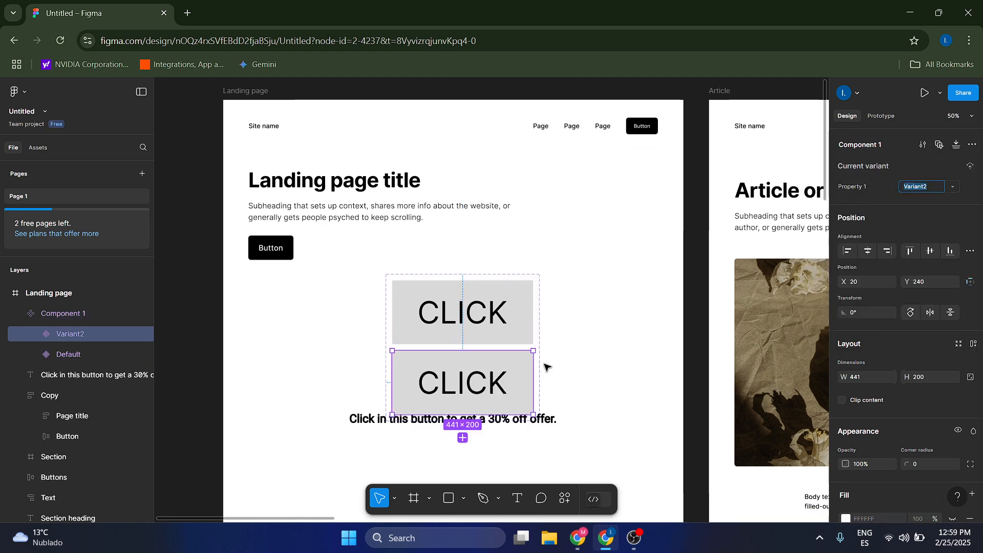
pyautogui.moveTo(527, 343)
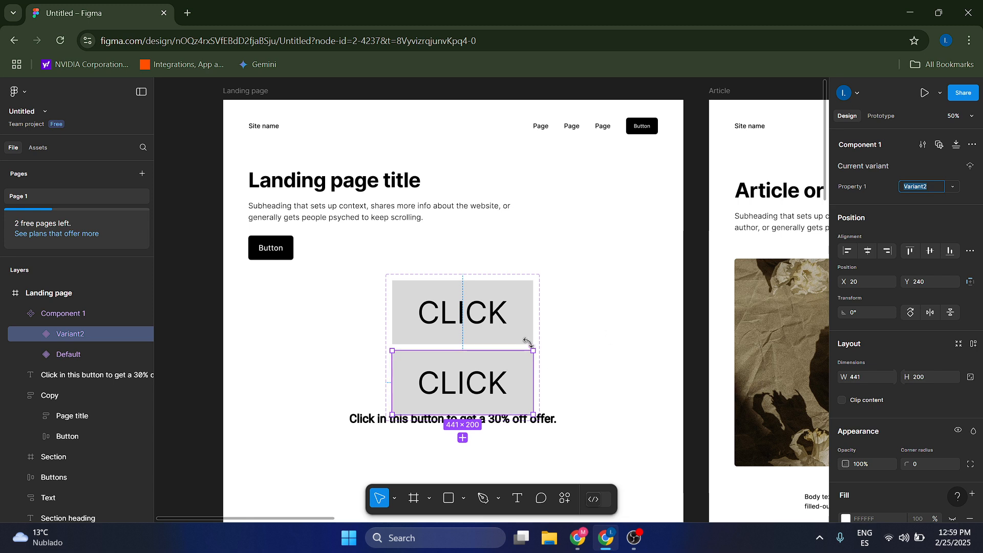
pyautogui.moveTo(594, 406)
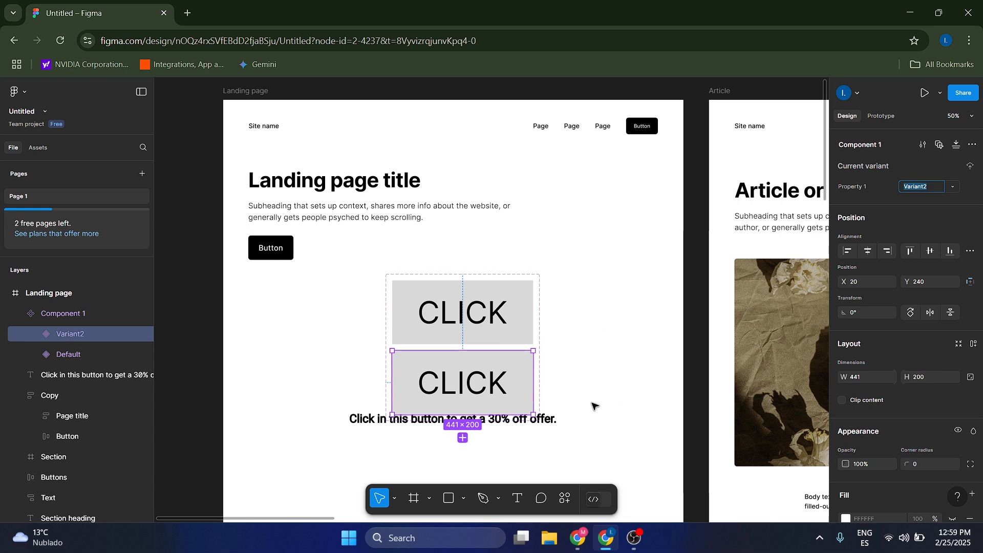
pyautogui.moveTo(462, 400)
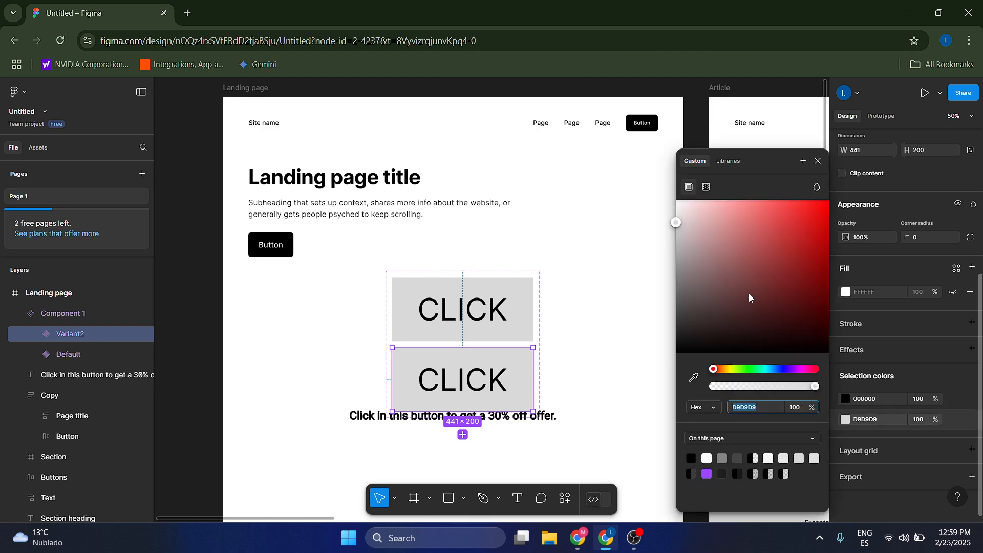
pyautogui.click(742, 217)
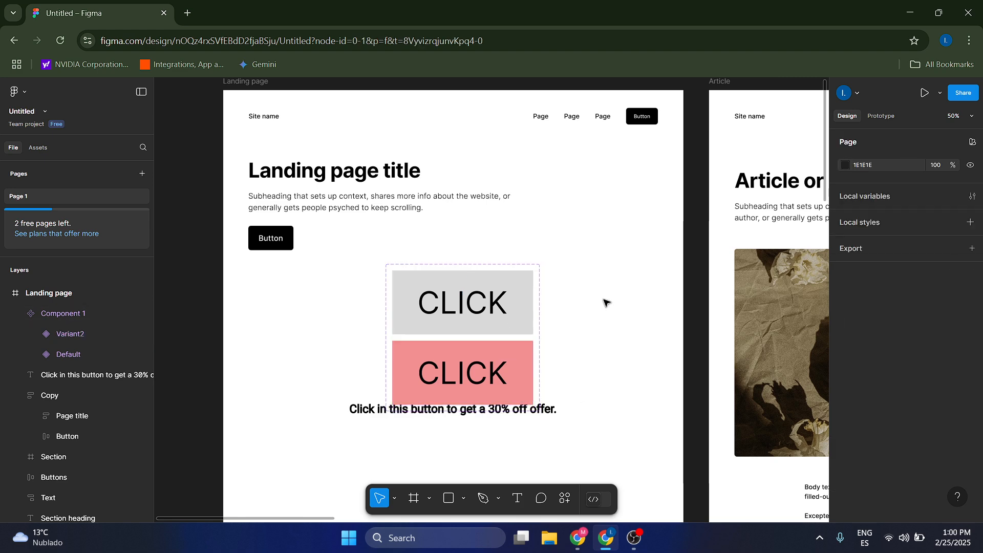
pyautogui.moveTo(680, 362)
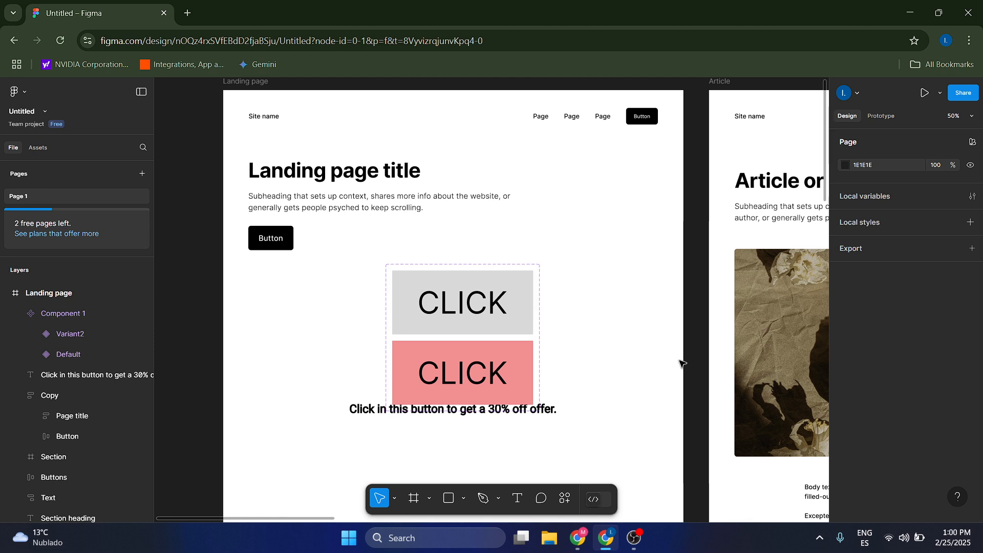
# - Add a While hovering interaction trigger to the CLICK component set
pyautogui.click(462, 302)
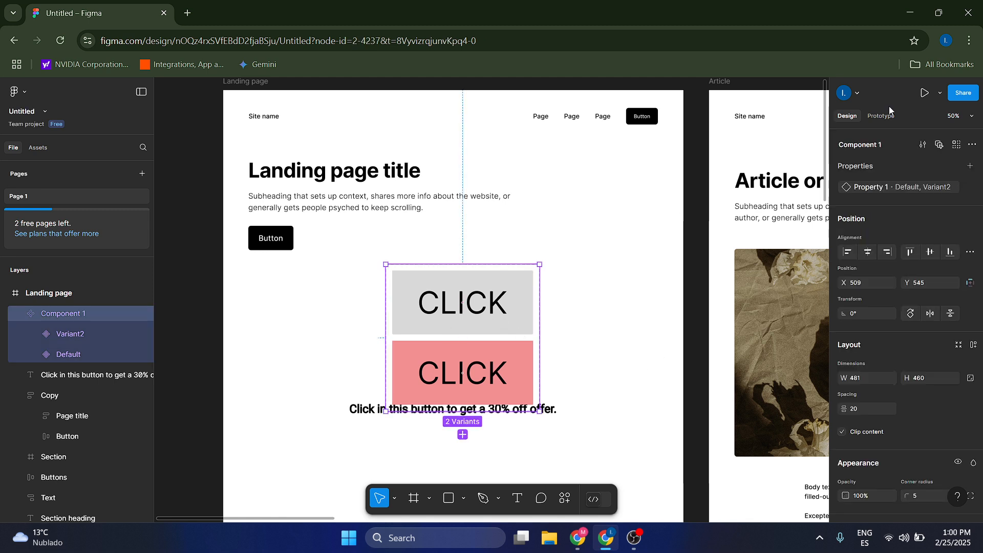
pyautogui.click(880, 116)
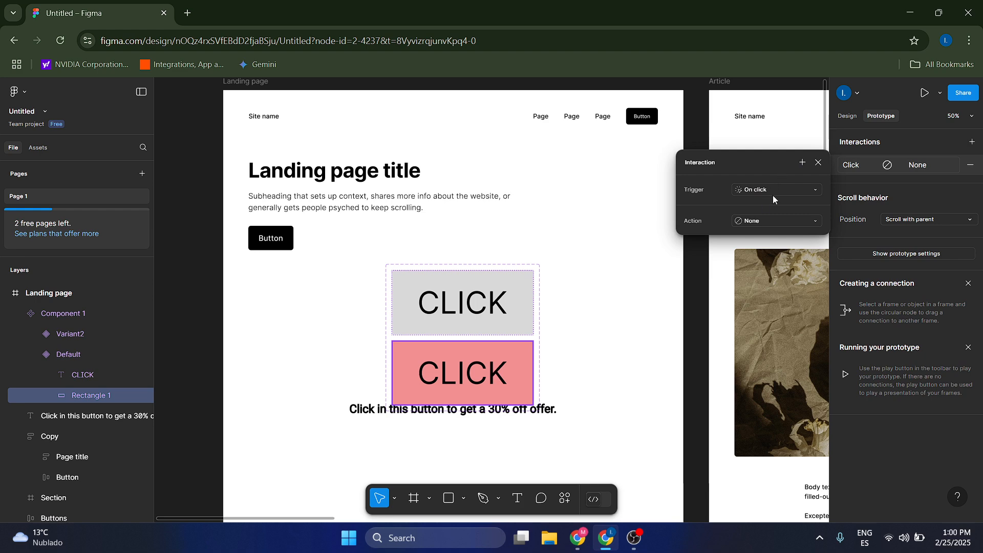
pyautogui.click(775, 189)
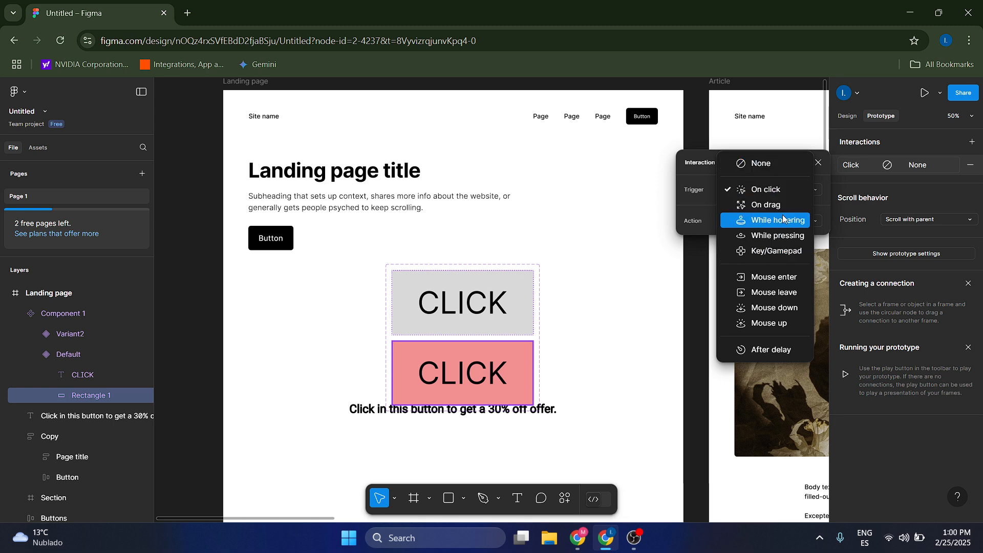
pyautogui.click(775, 220)
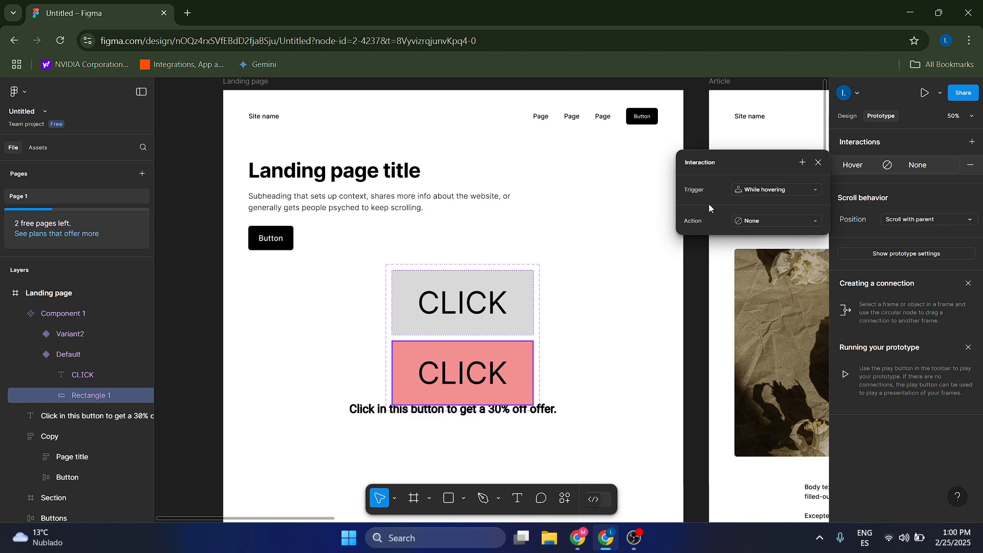
# - Make the hover Change to Variant2 using a Smart animate transition
pyautogui.click(775, 221)
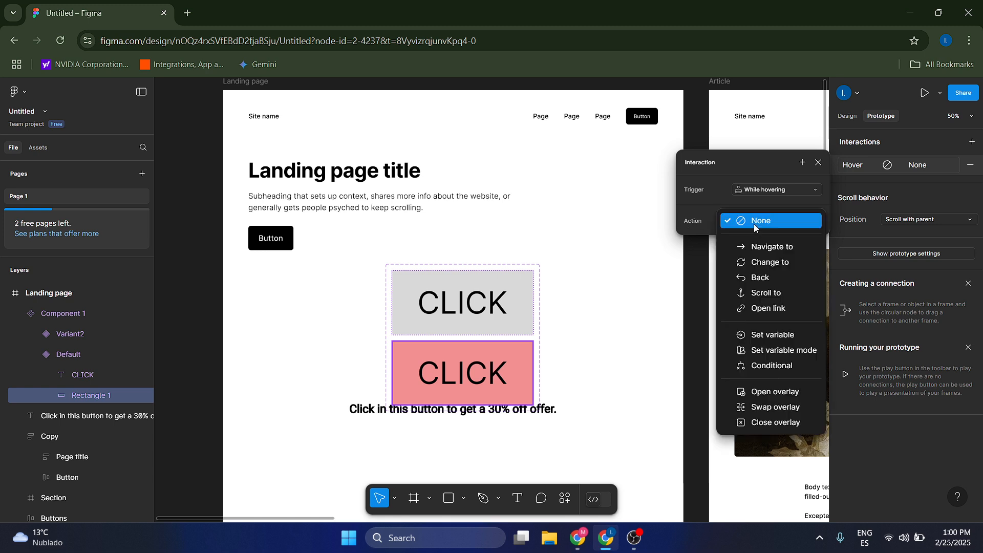
pyautogui.click(770, 263)
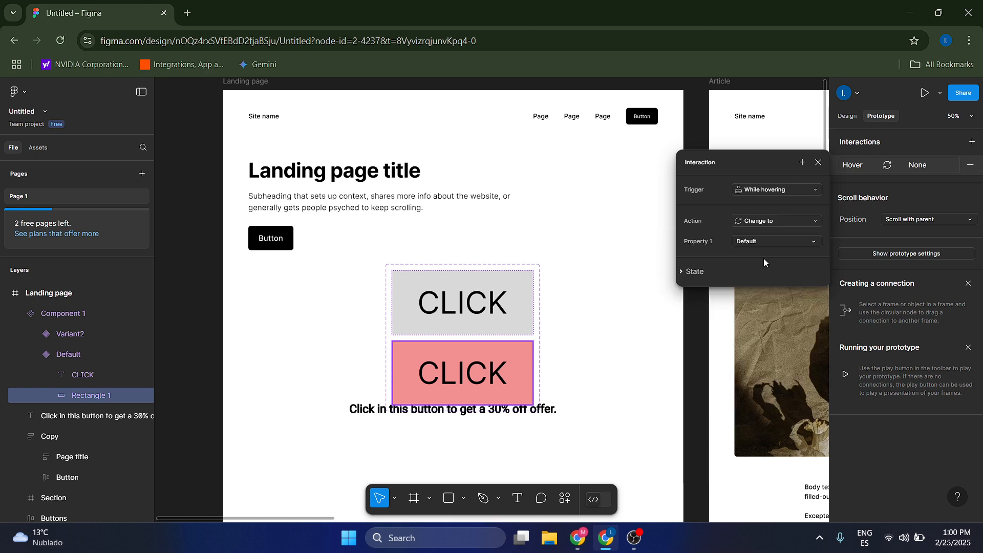
pyautogui.click(776, 241)
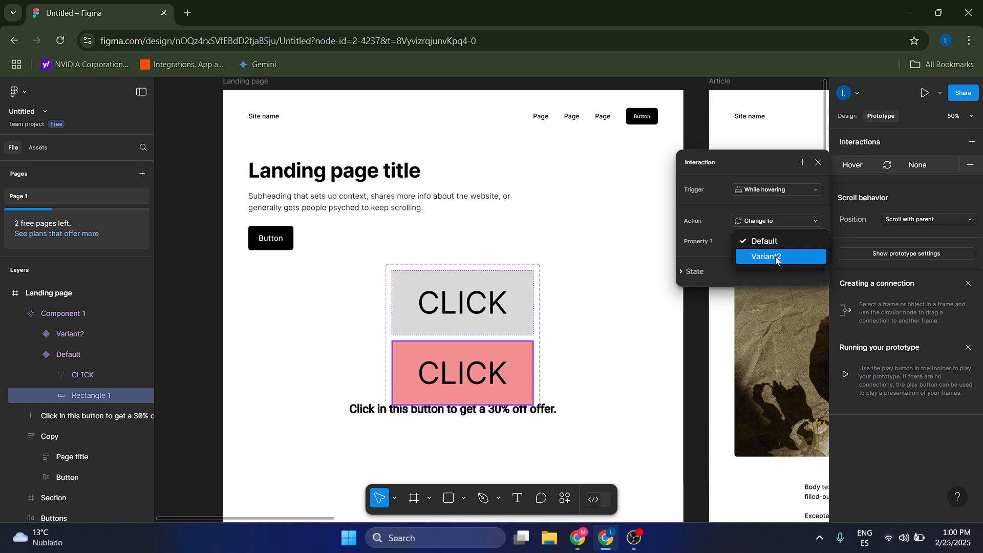
pyautogui.click(764, 256)
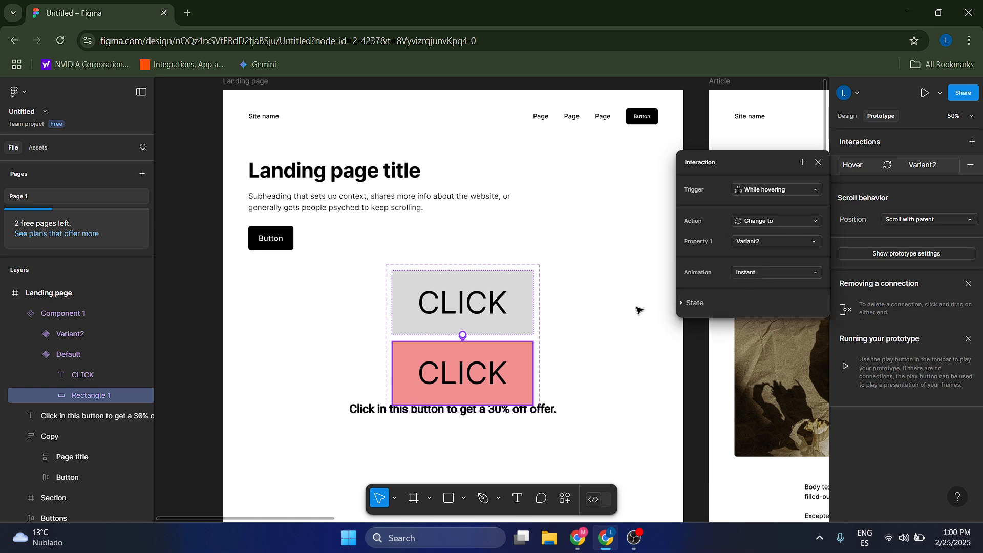
pyautogui.moveTo(756, 282)
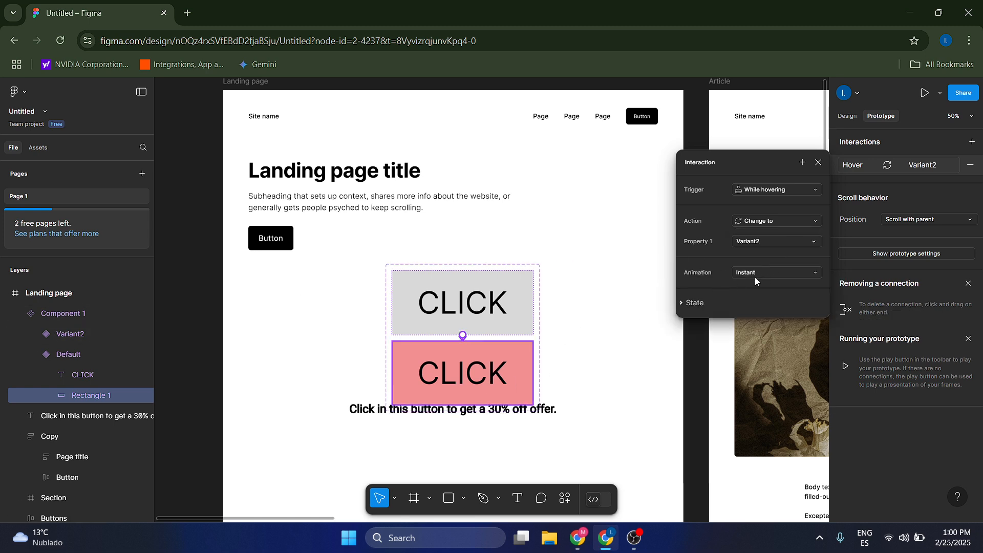
pyautogui.click(776, 273)
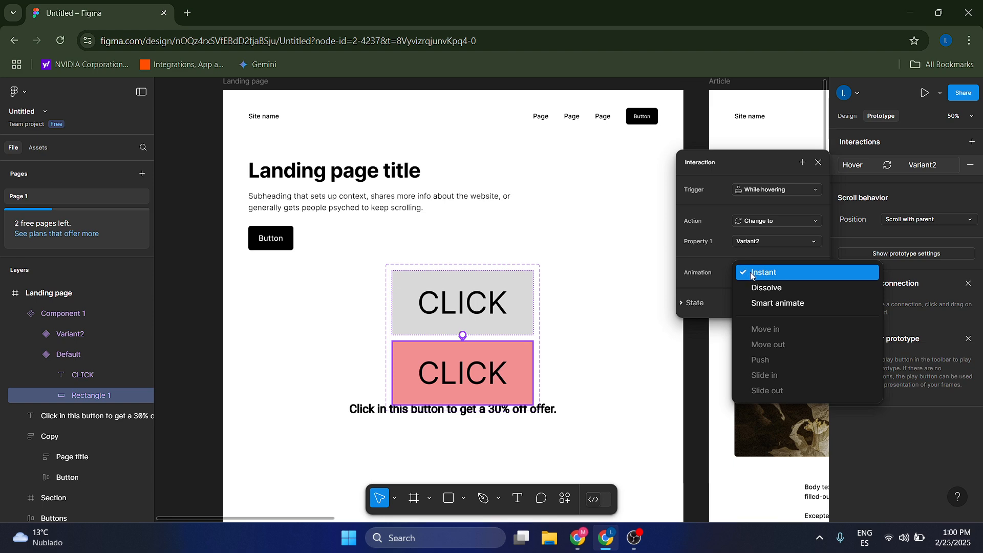
pyautogui.moveTo(778, 303)
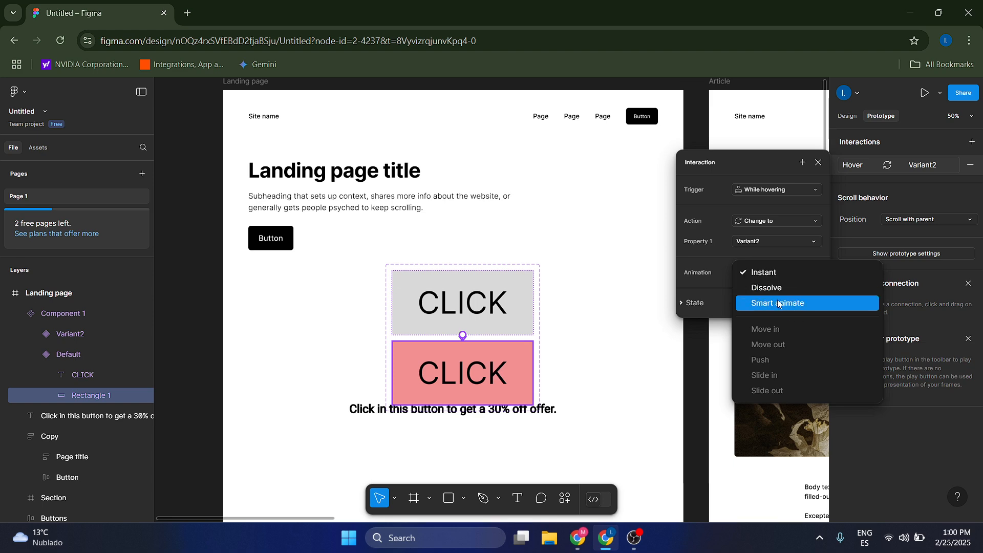
pyautogui.click(777, 303)
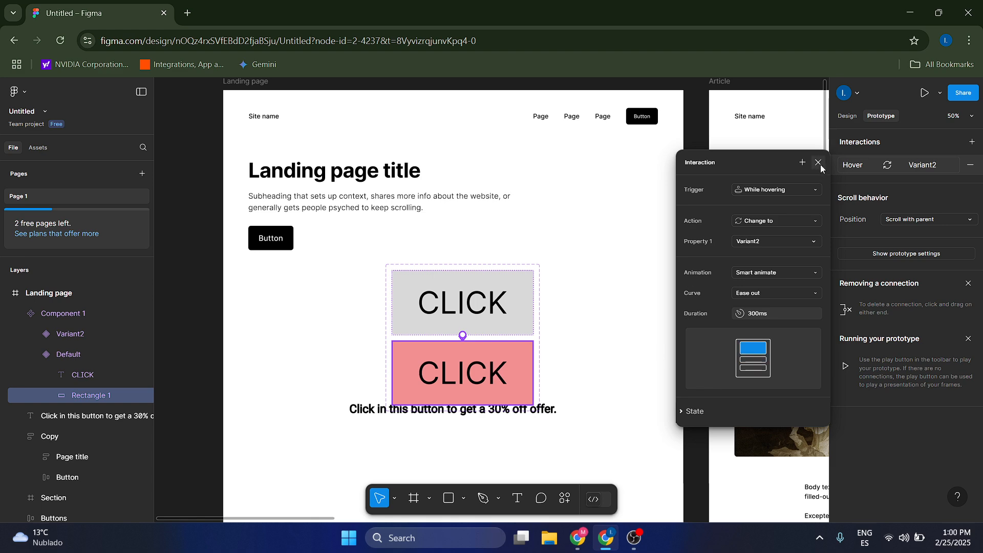
pyautogui.click(818, 162)
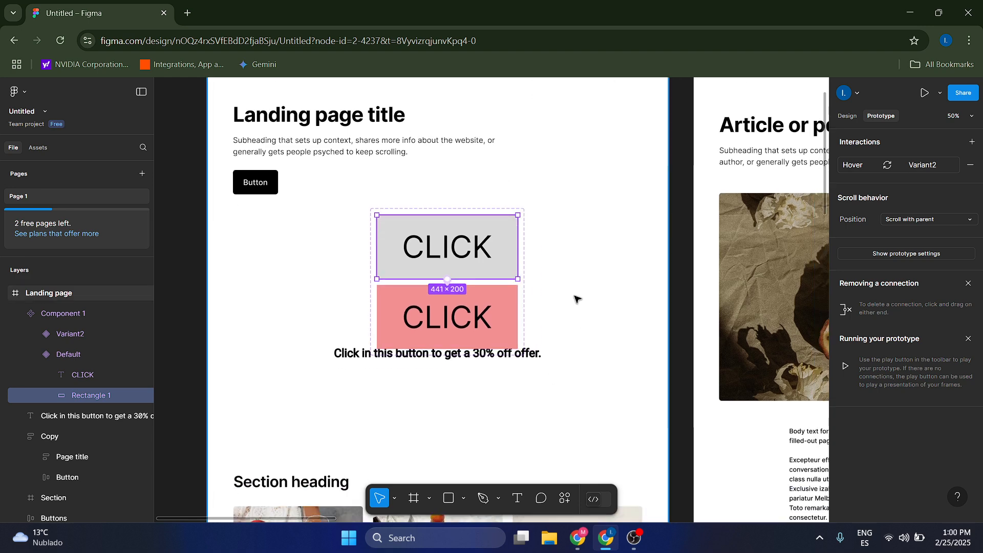
# - Scroll through the file's assets to locate Component 1
pyautogui.scroll(-3)
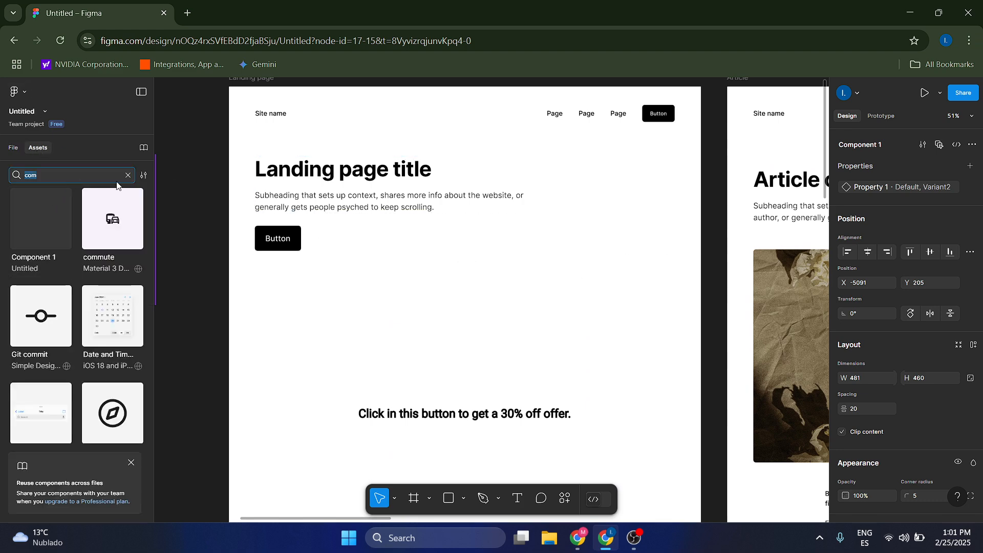
# - Search assets for 'com' and drop Component 1 above the 30% off text
pyautogui.click(128, 175)
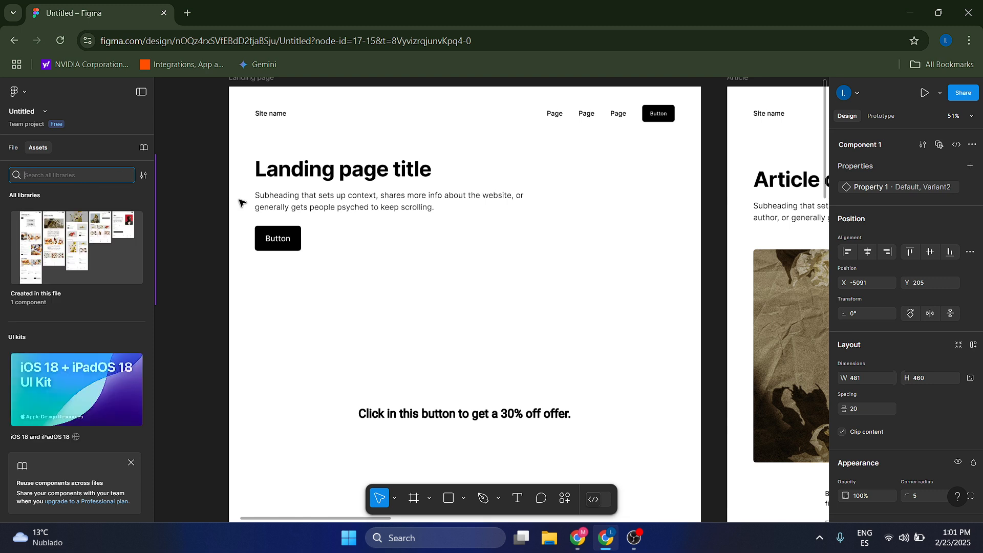
pyautogui.write('component')
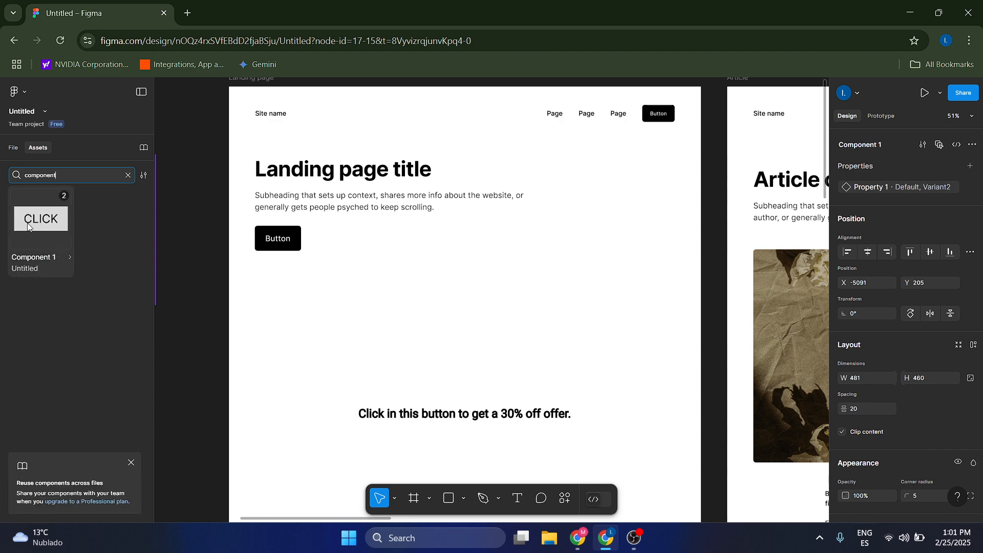
pyautogui.moveTo(40, 218); pyautogui.dragTo(510, 307)
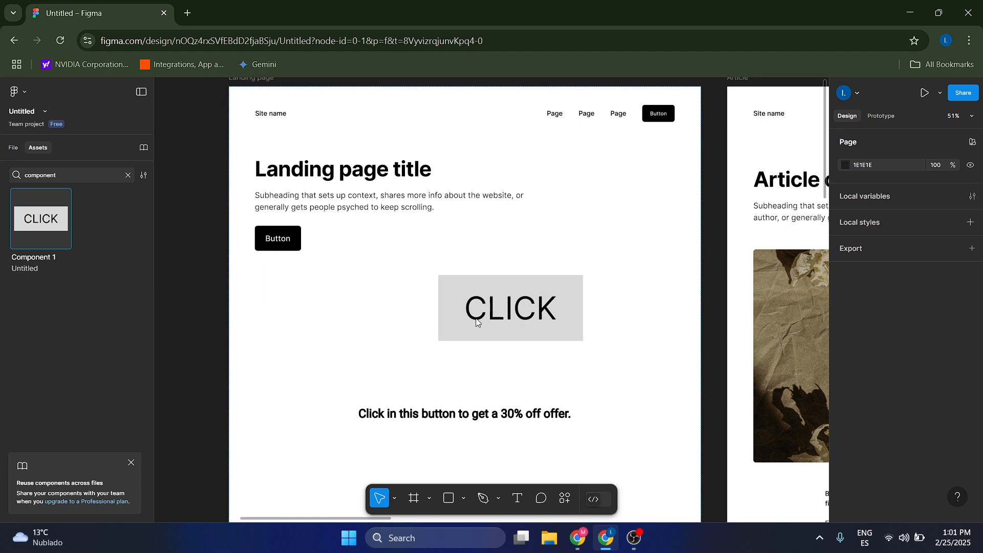
pyautogui.moveTo(508, 307); pyautogui.dragTo(470, 340)
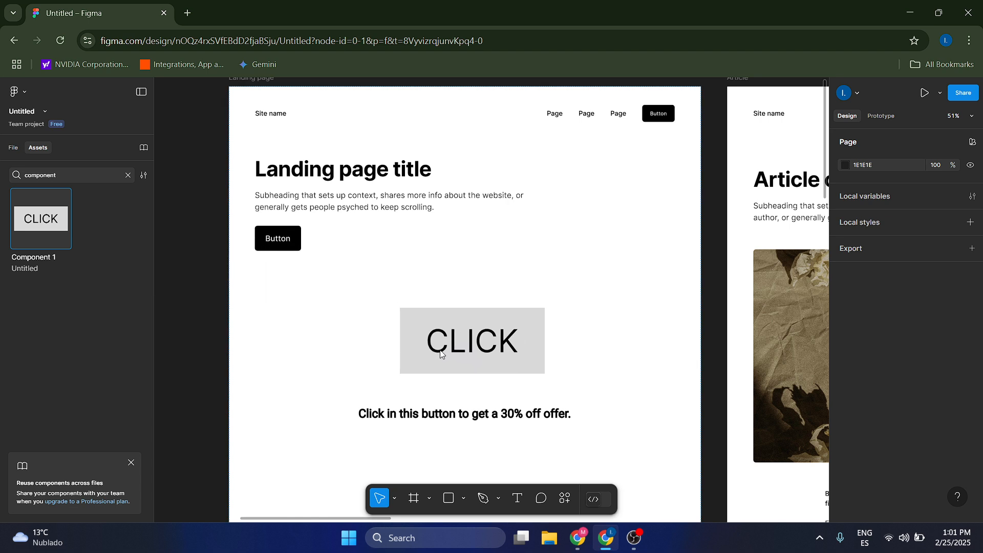
pyautogui.click(472, 341)
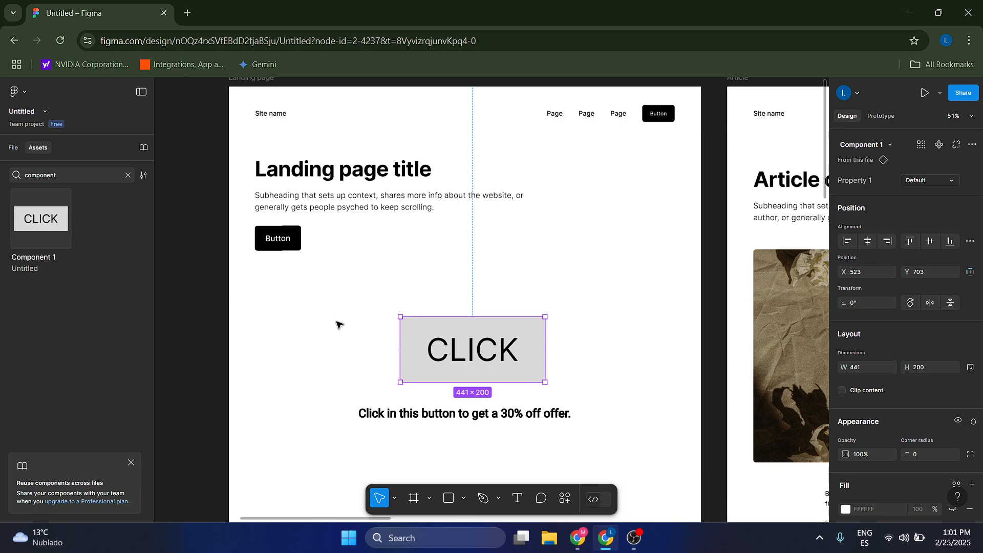
# - Nudge the CLICK button instance slightly upward into its final position
pyautogui.scroll(-3)
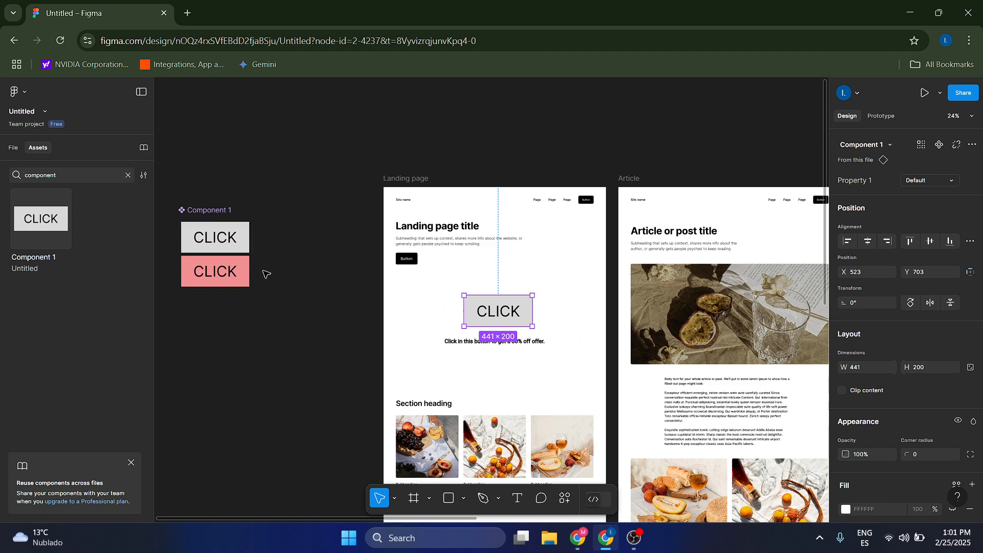
pyautogui.click(215, 271)
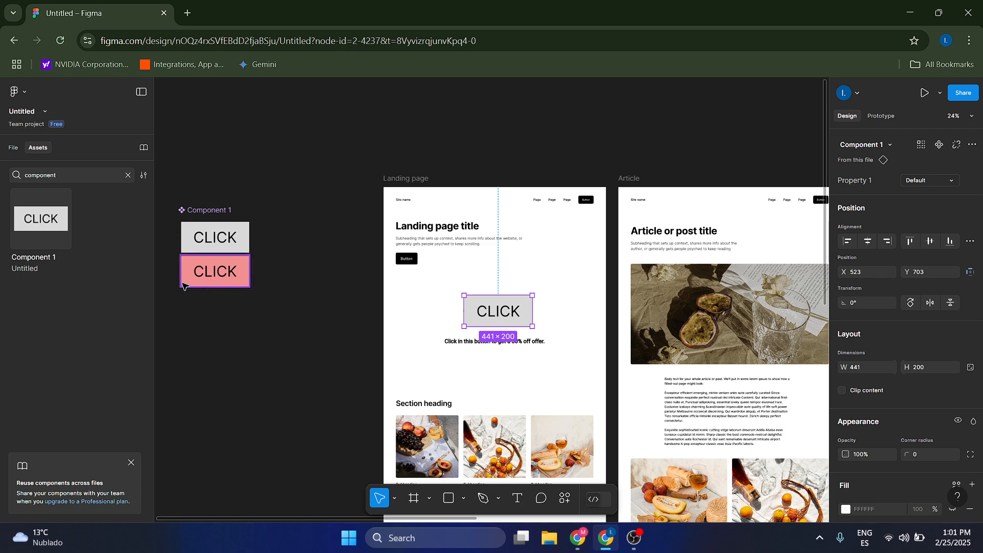
pyautogui.scroll(-3)
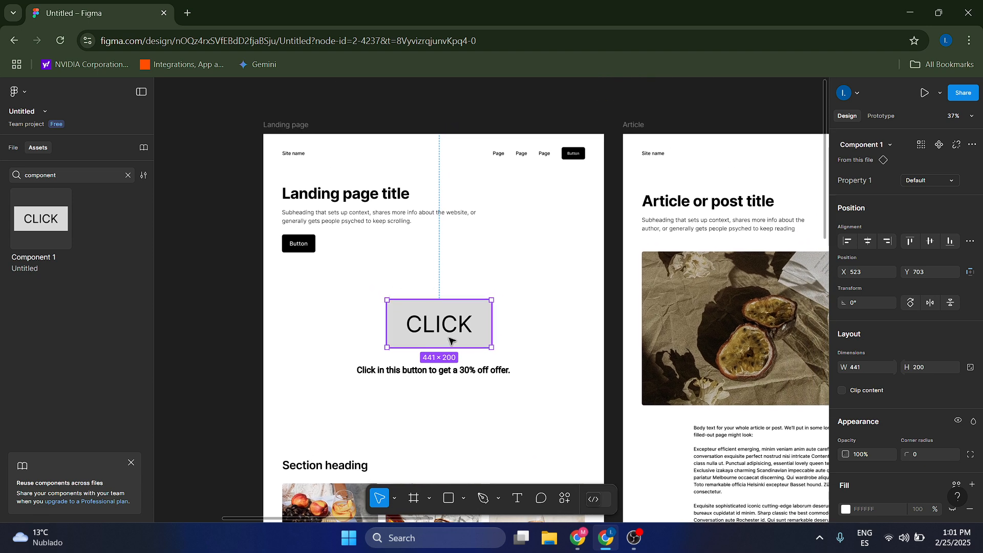
pyautogui.moveTo(438, 323); pyautogui.dragTo(437, 313)
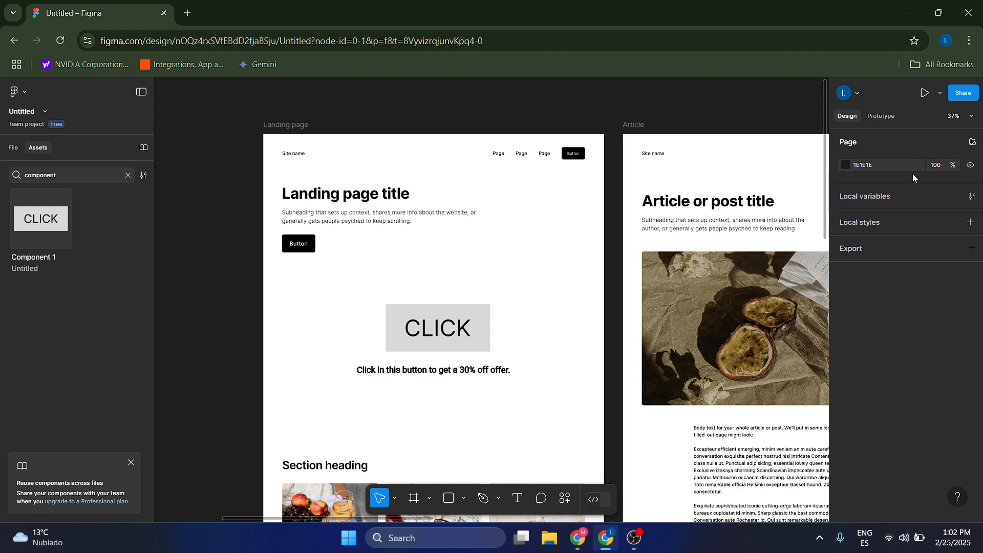
pyautogui.moveTo(894, 118)
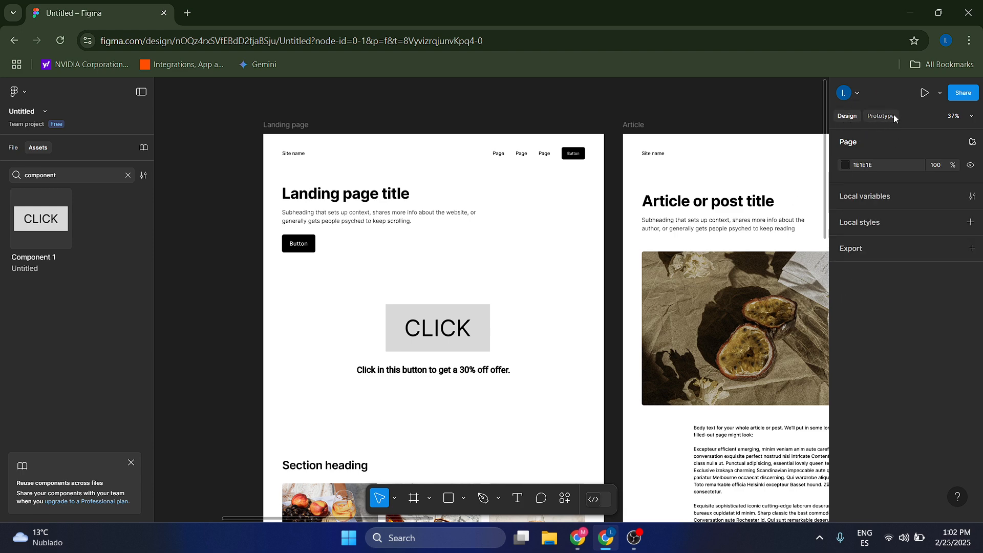
# - Present the landing page prototype and scroll down to the CLICK button
pyautogui.click(939, 92)
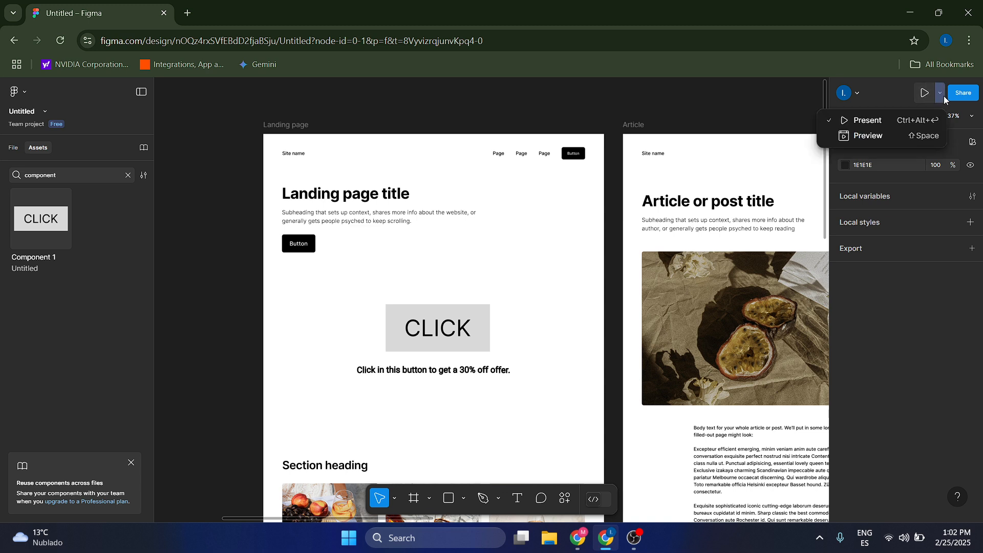
pyautogui.click(867, 121)
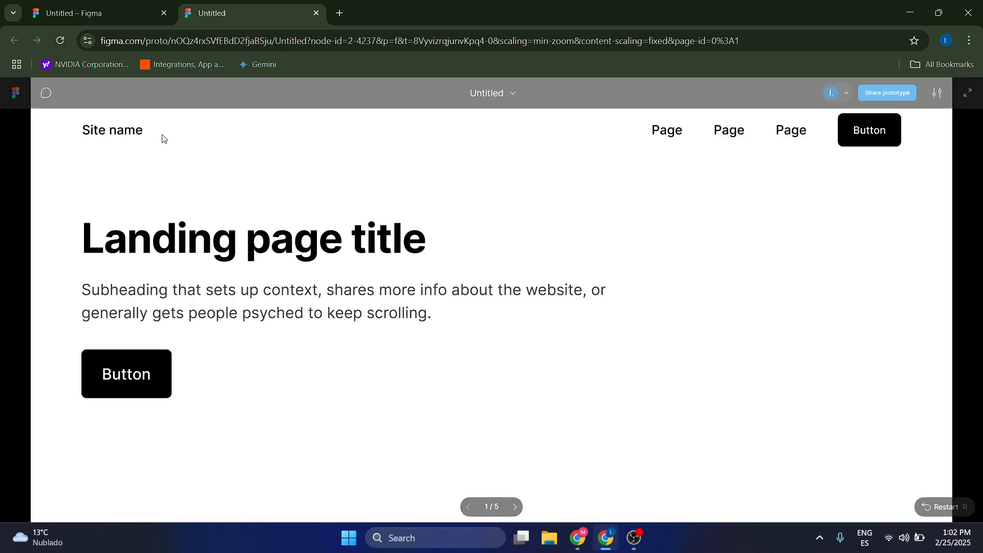
pyautogui.scroll(-3)
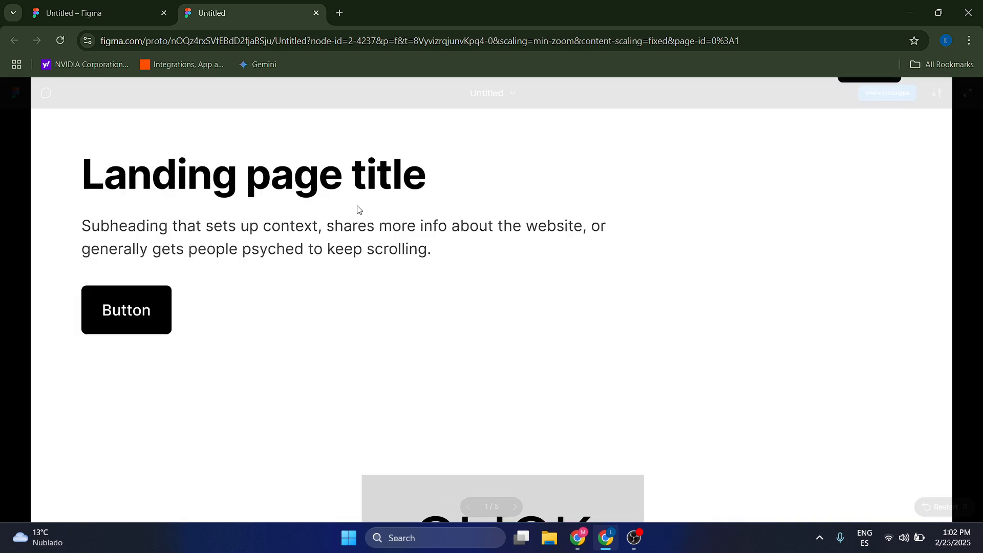
pyautogui.scroll(-3)
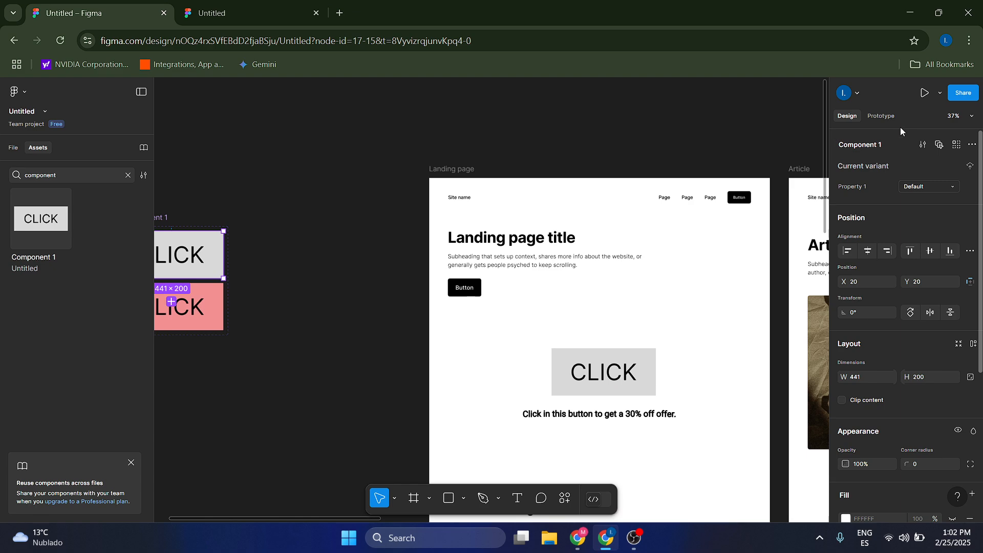
# - Show the Prototype settings for the pink Variant2 of the CLICK button
pyautogui.click(881, 116)
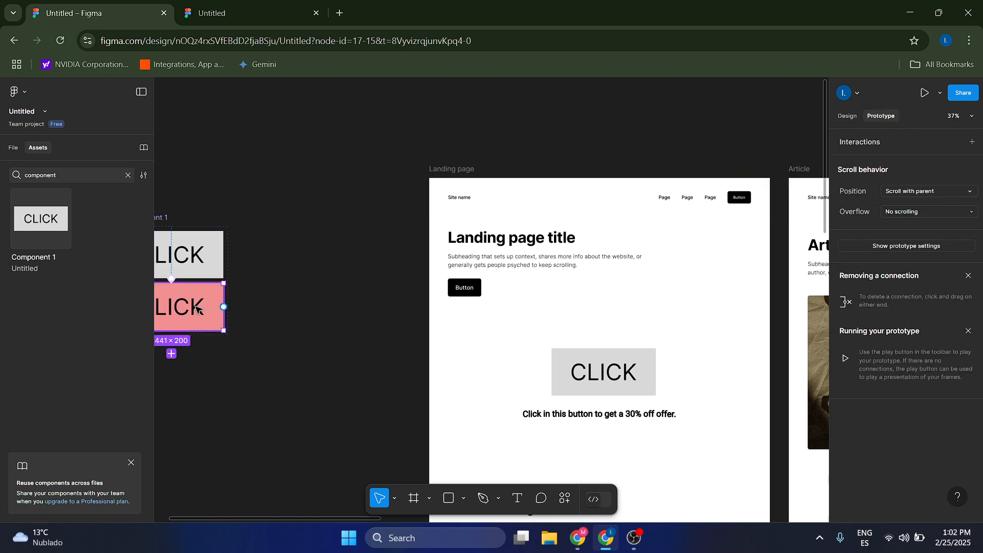